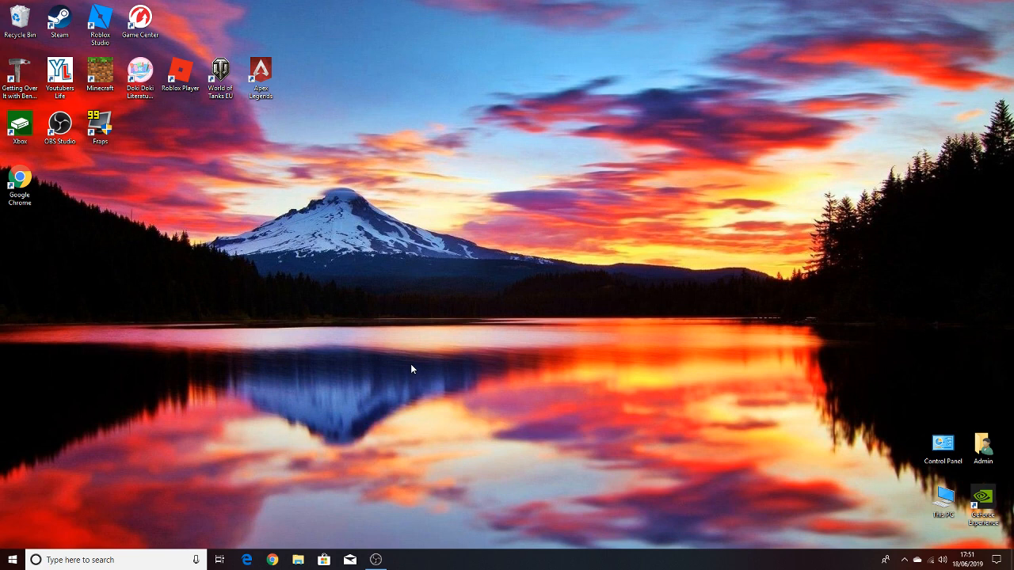
{"action": "mouse_move", "coordinate": [294, 488]}
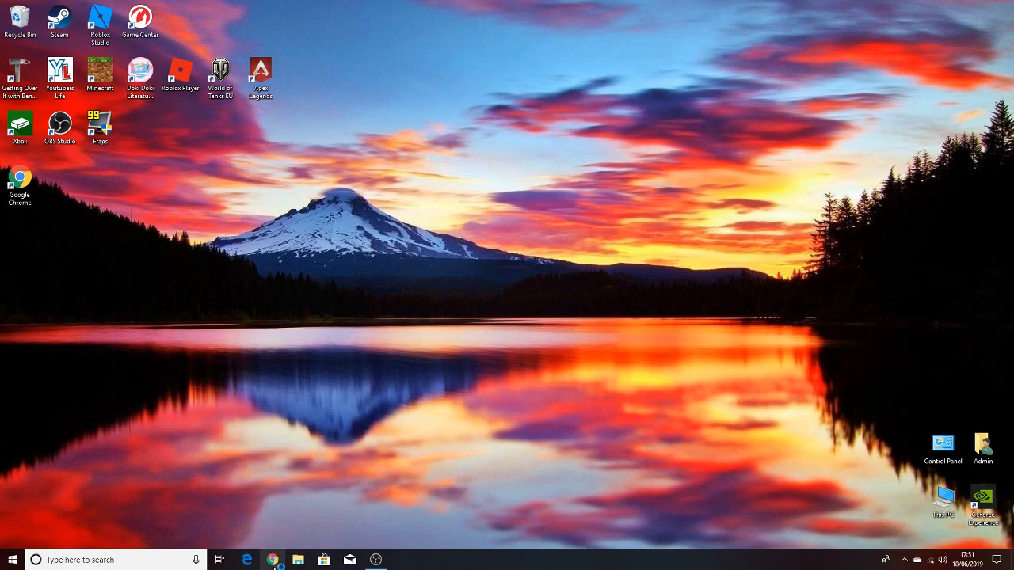
- Launch Chrome and search Google for 'how to make a yt logo'
{"action": "left_click", "coordinate": [272, 558]}
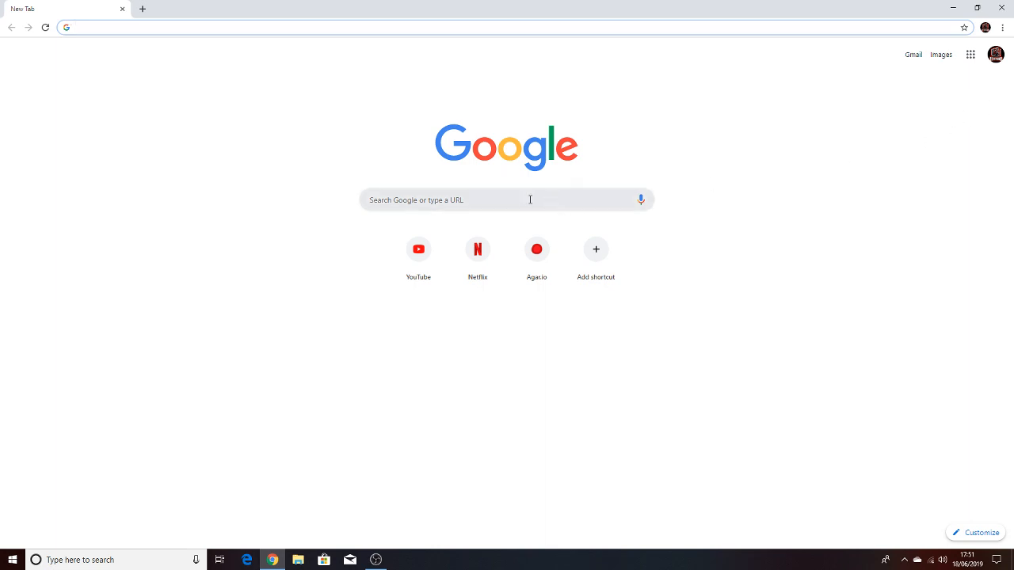
{"action": "mouse_move", "coordinate": [528, 202]}
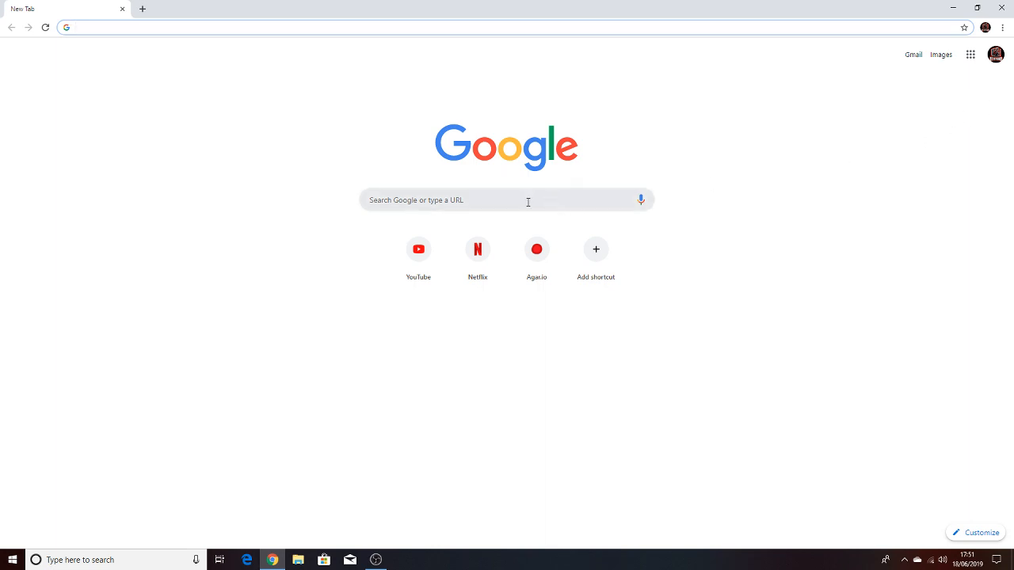
{"action": "type", "text": "how"}
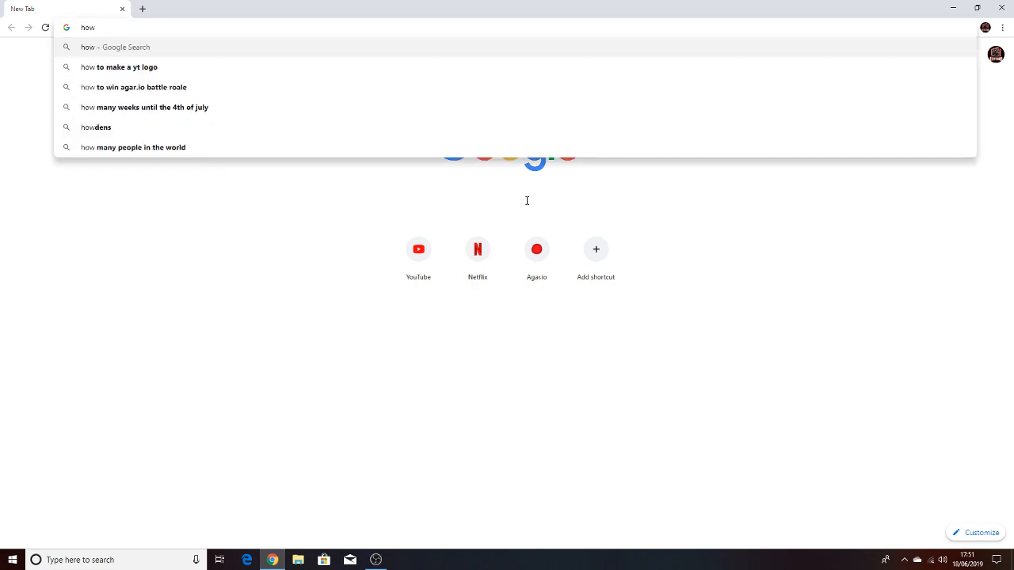
{"action": "mouse_move", "coordinate": [189, 73]}
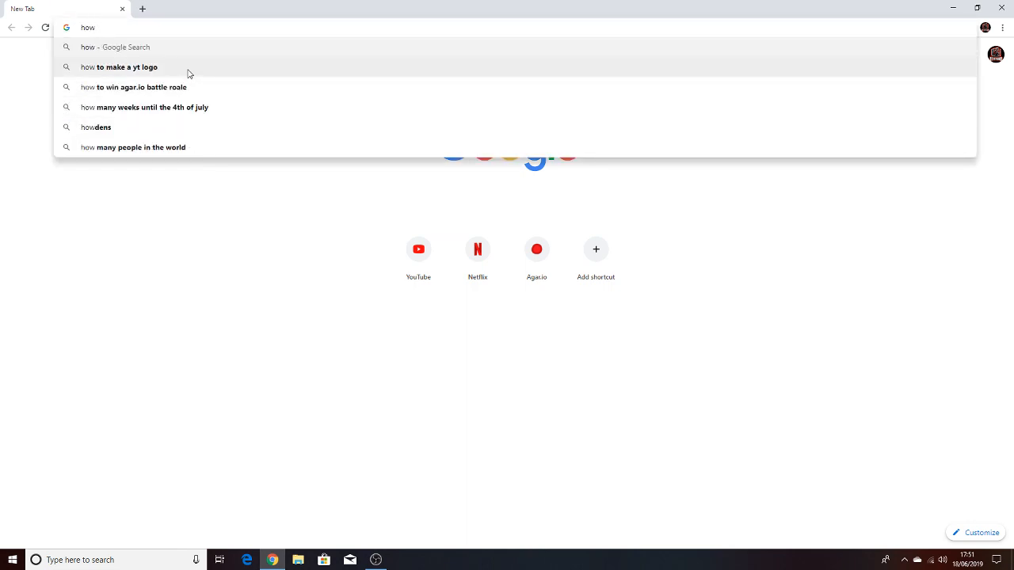
{"action": "left_click", "coordinate": [129, 67]}
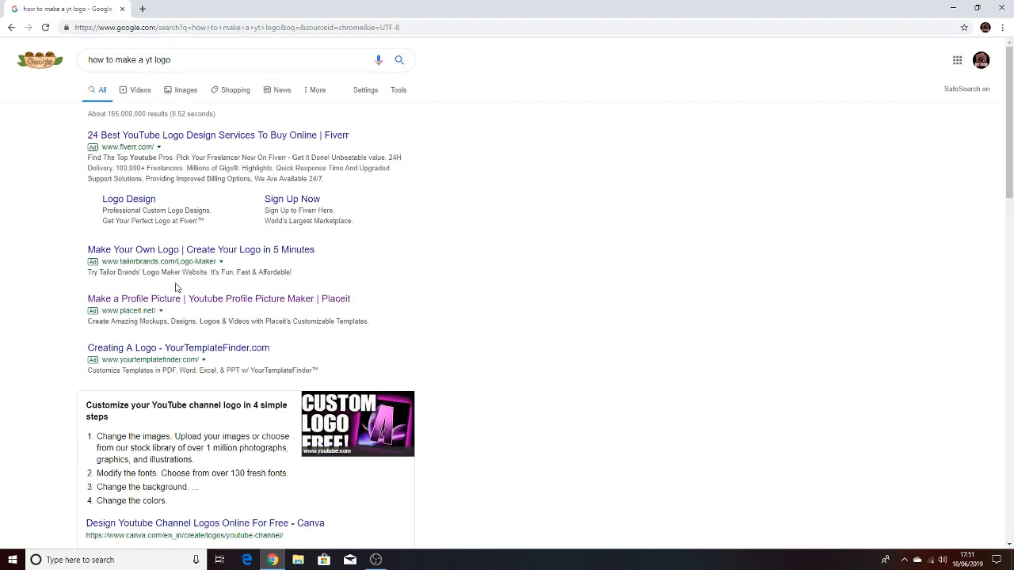
{"action": "mouse_move", "coordinate": [308, 301]}
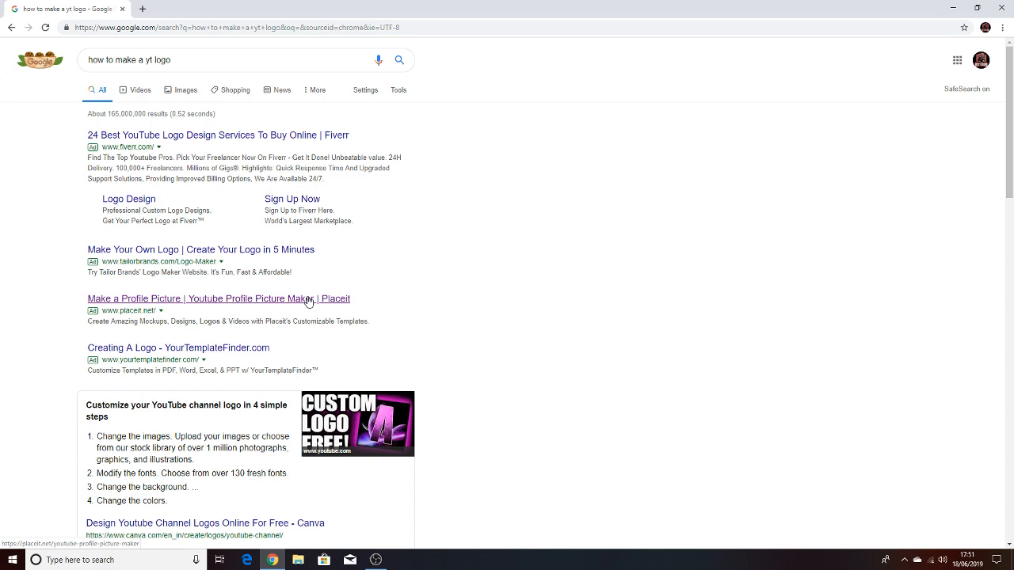
- Open the 'Make a Profile Picture | Youtube Profile Picture Maker | Placeit' search result
{"action": "left_click", "coordinate": [214, 299]}
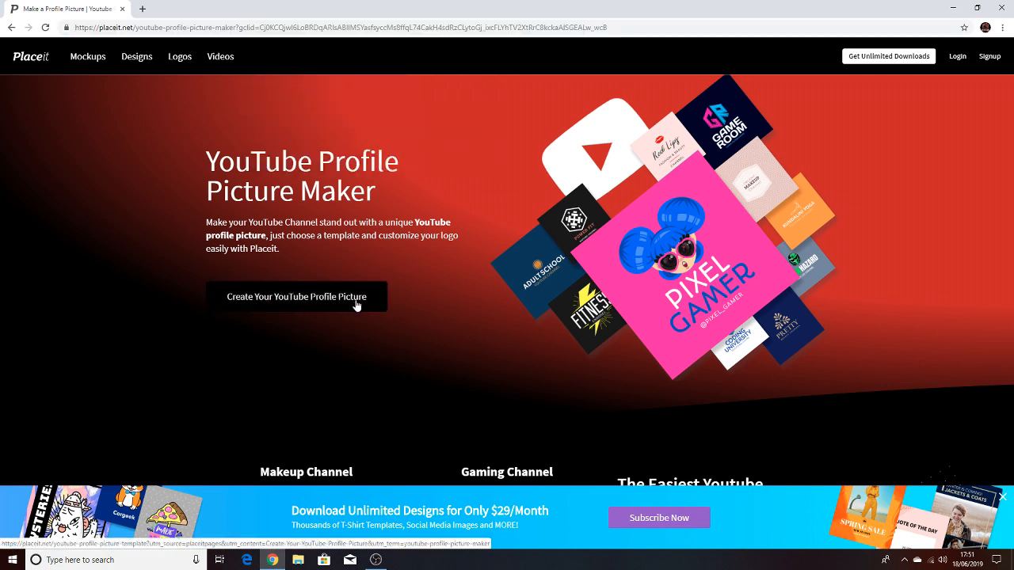
- Start creating a YouTube profile picture and enter 'AttitEWD' as the channel name
{"action": "left_click", "coordinate": [297, 297]}
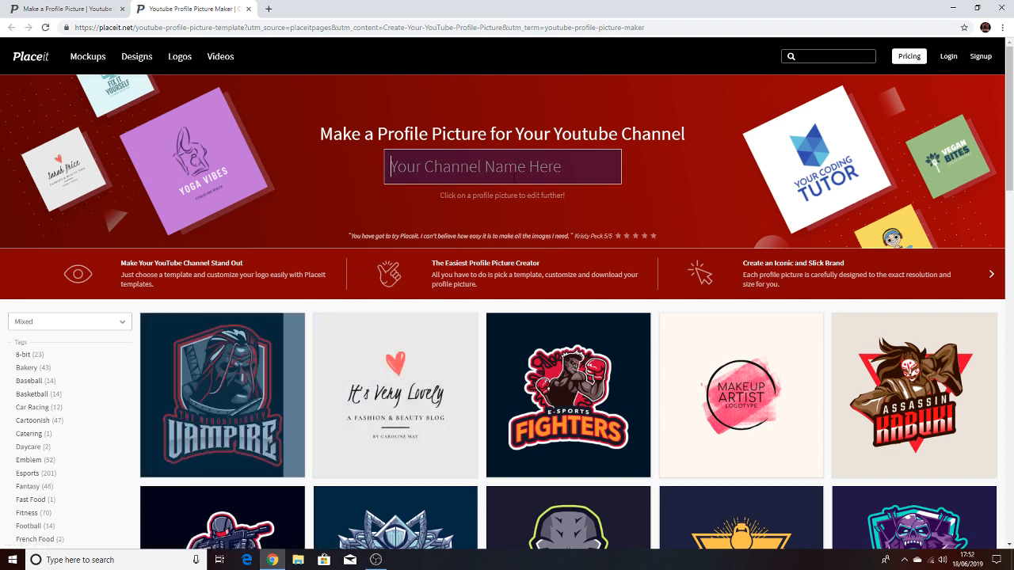
{"action": "mouse_move", "coordinate": [190, 451]}
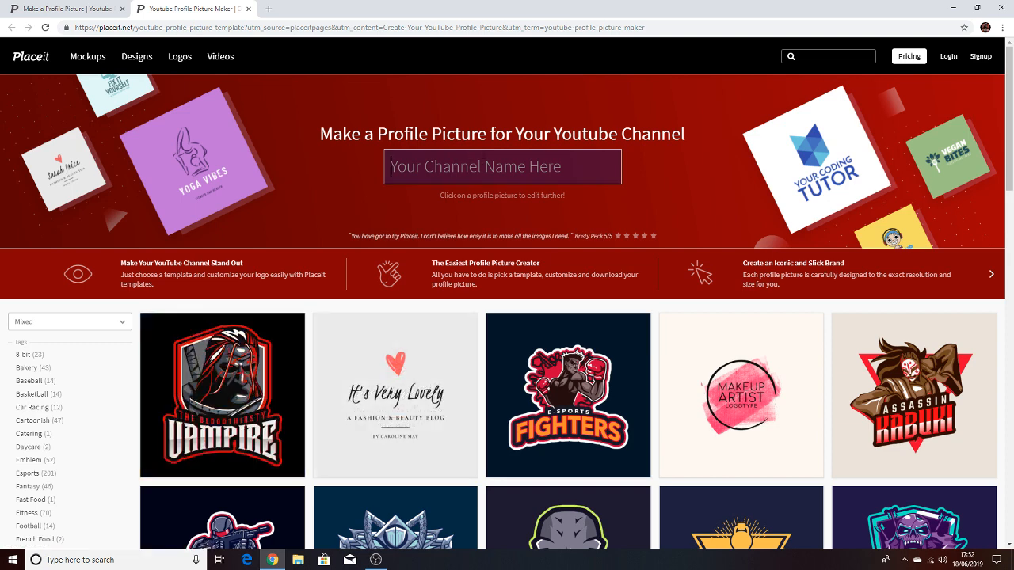
{"action": "type", "text": "Attit"}
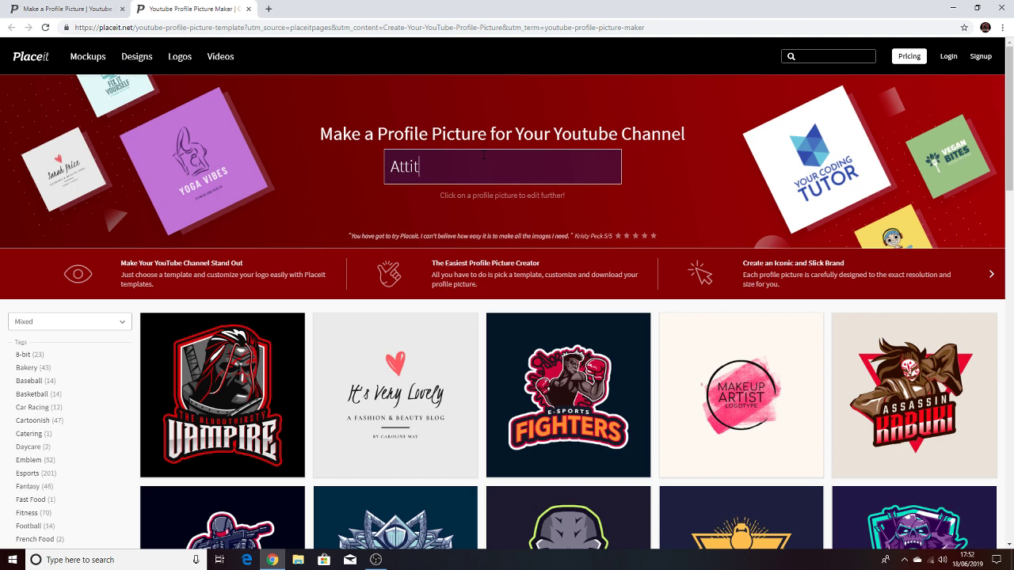
{"action": "type", "text": "EWD"}
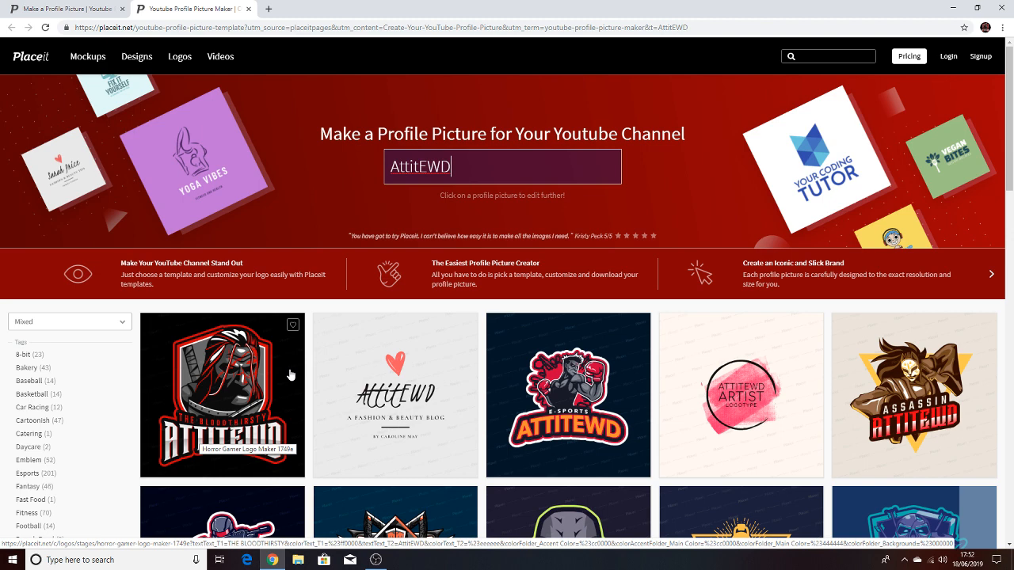
{"action": "mouse_move", "coordinate": [358, 343]}
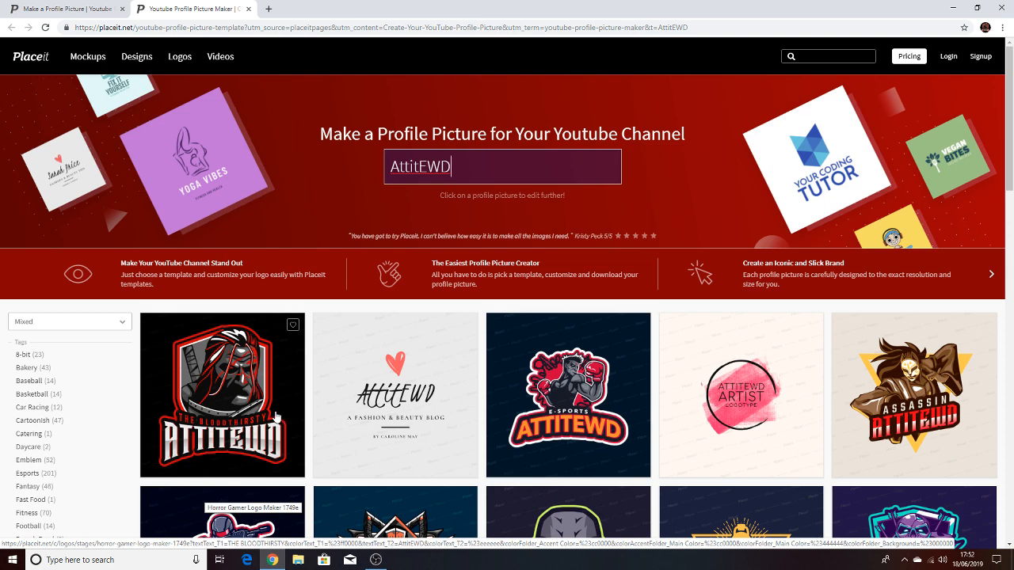
{"action": "scroll", "scroll_direction": "down", "scroll_amount": 3}
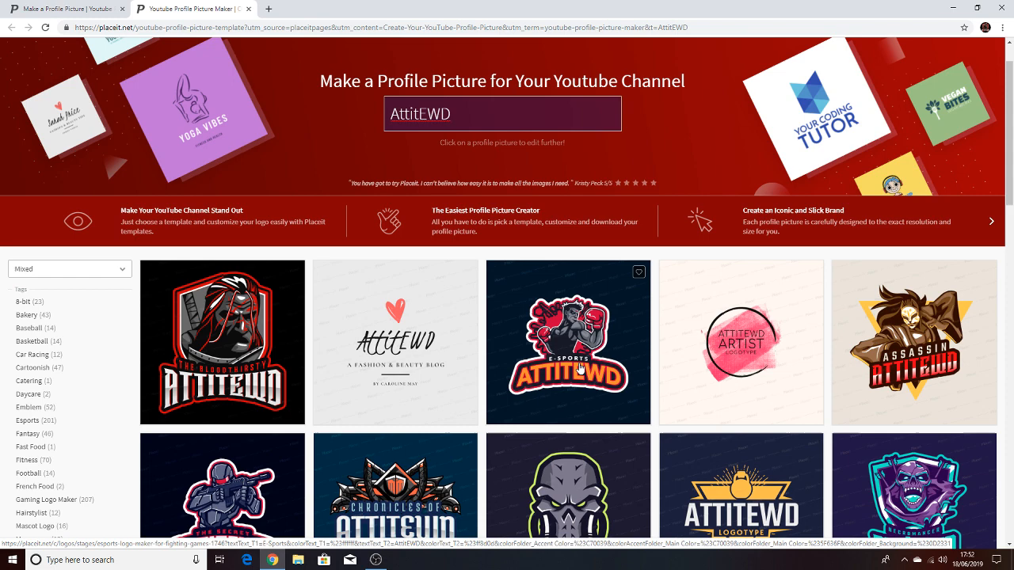
{"action": "scroll", "scroll_direction": "down", "scroll_amount": 3}
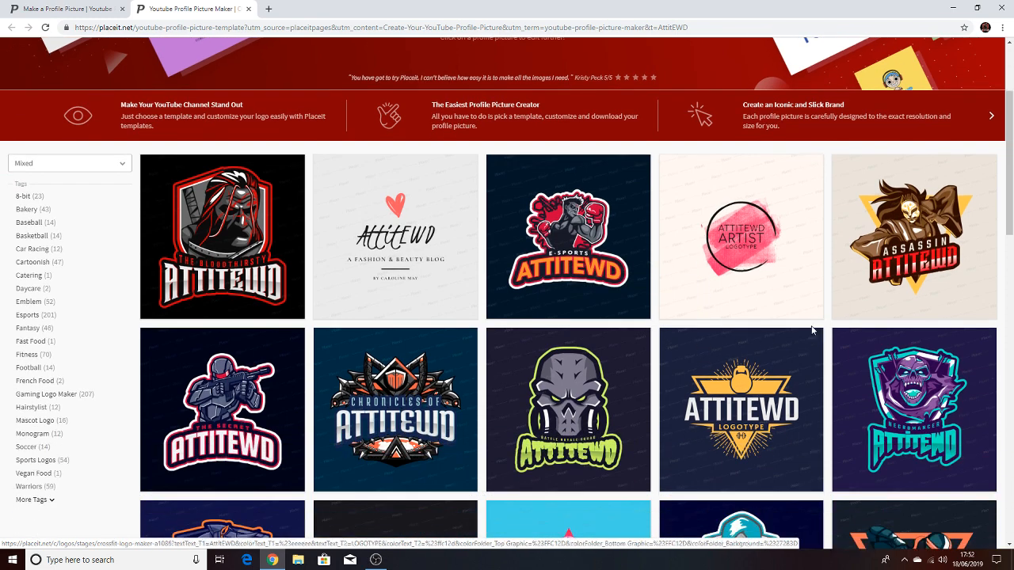
{"action": "scroll", "scroll_direction": "down", "scroll_amount": 3}
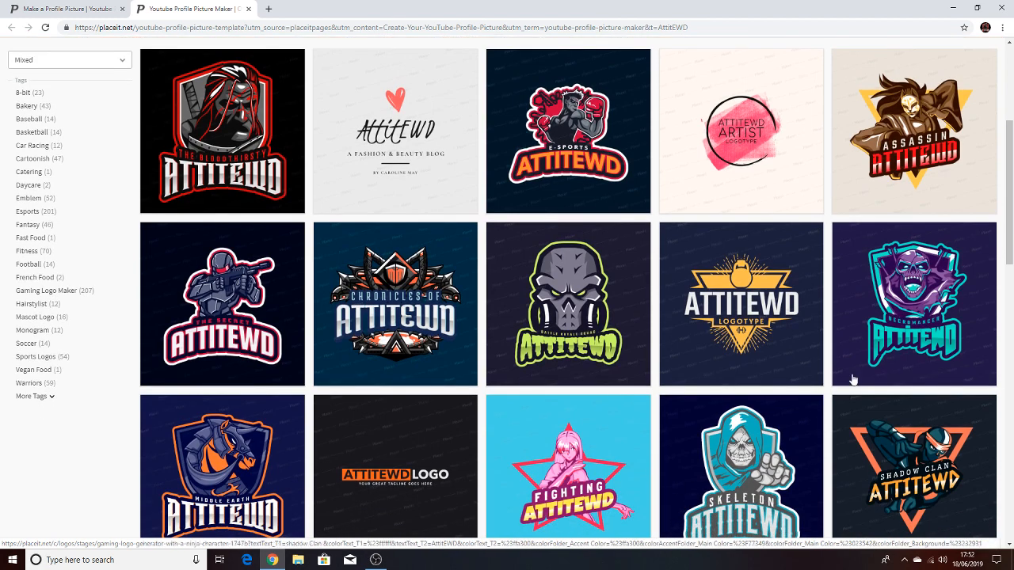
{"action": "scroll", "scroll_direction": "up", "scroll_amount": 3}
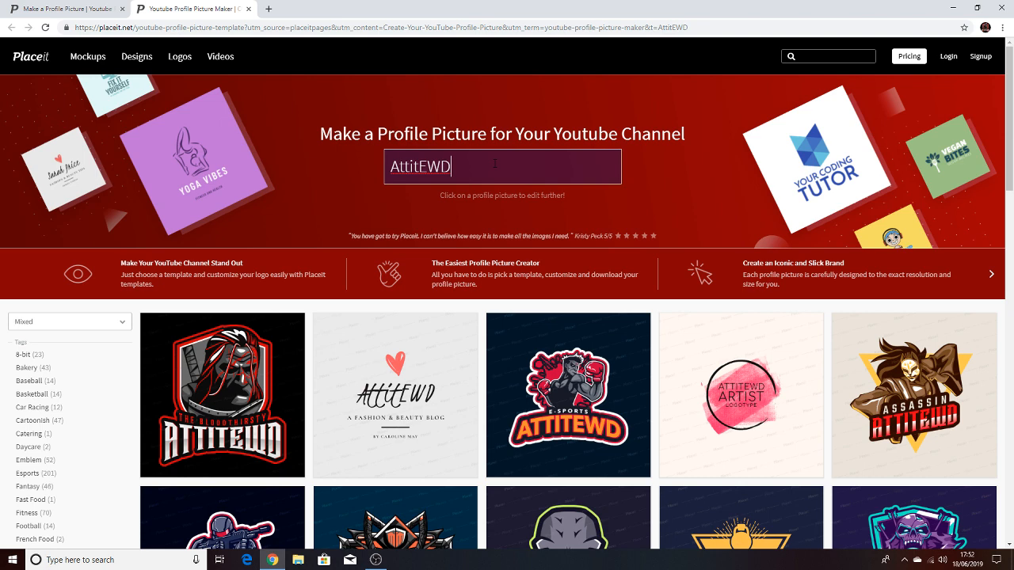
{"action": "mouse_move", "coordinate": [229, 365]}
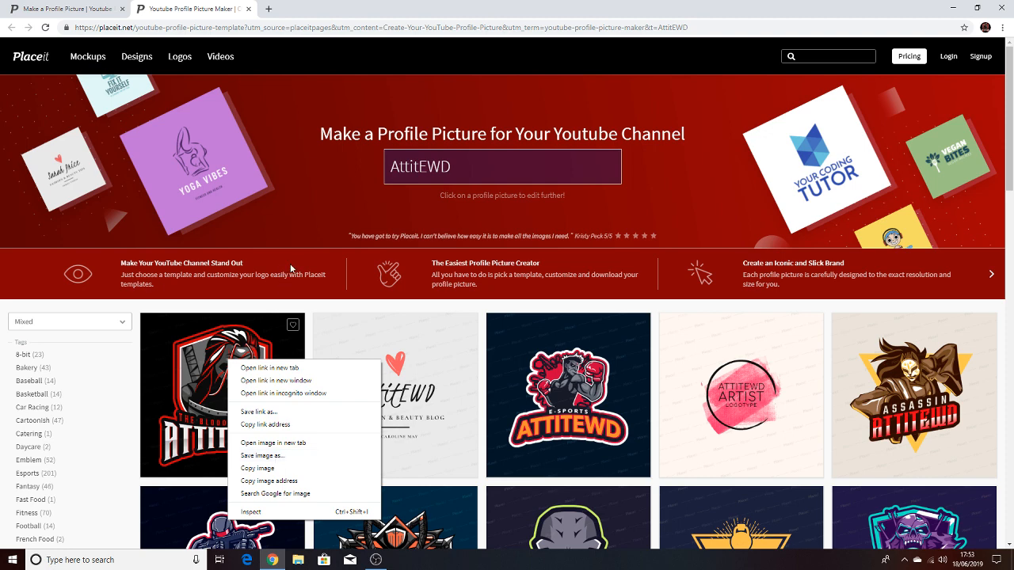
- Open the Vampire horror gamer template in the editor and remove 'THE BLOODTHIRSTY' tagline
{"action": "left_click", "coordinate": [275, 295]}
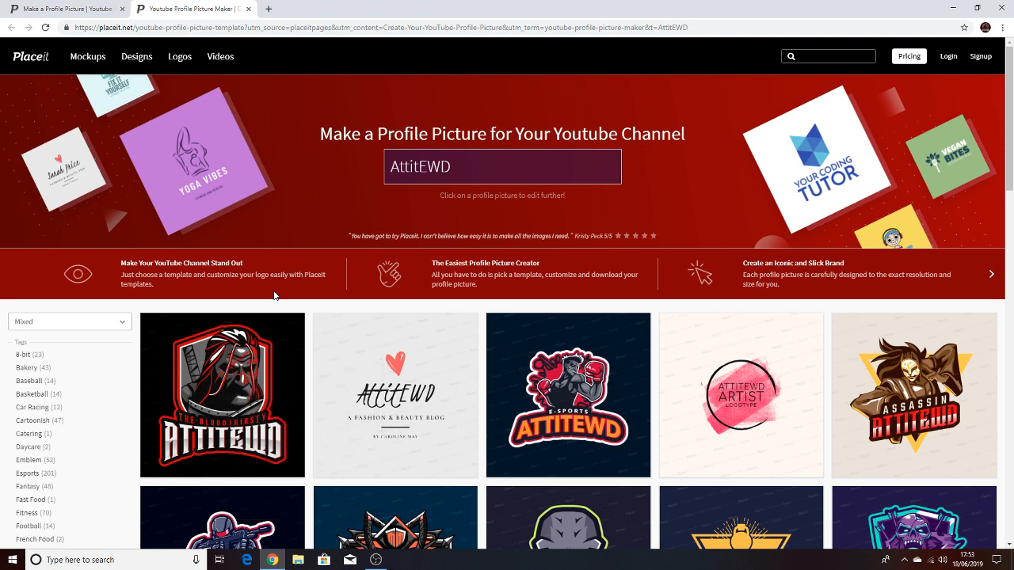
{"action": "left_click", "coordinate": [221, 395]}
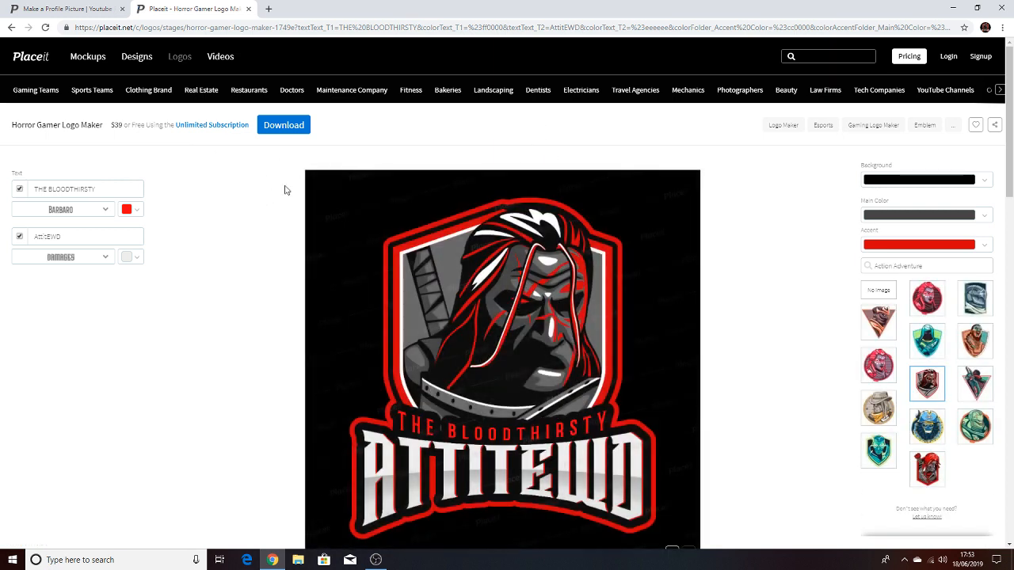
{"action": "left_click", "coordinate": [79, 189]}
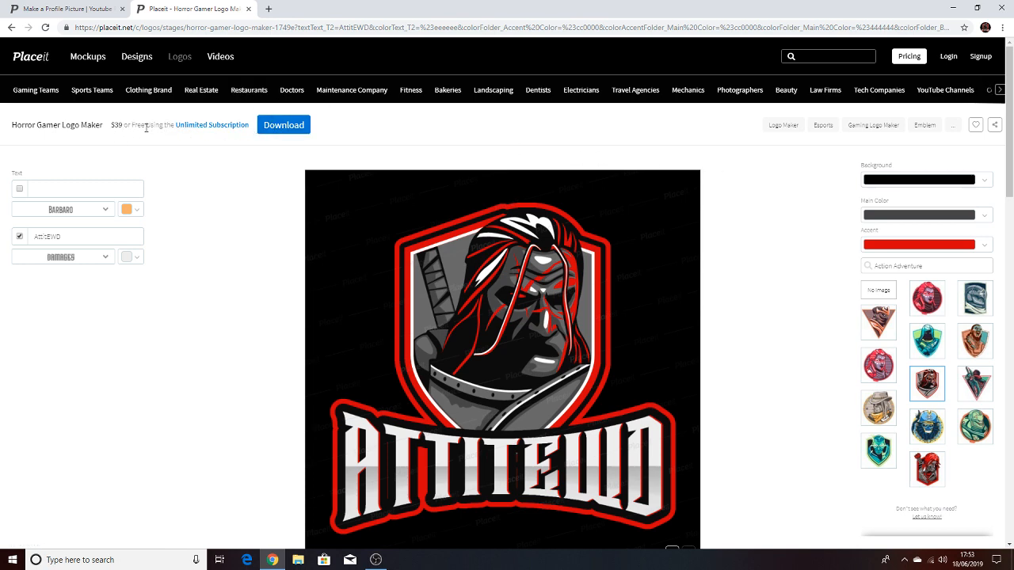
{"action": "mouse_move", "coordinate": [162, 119]}
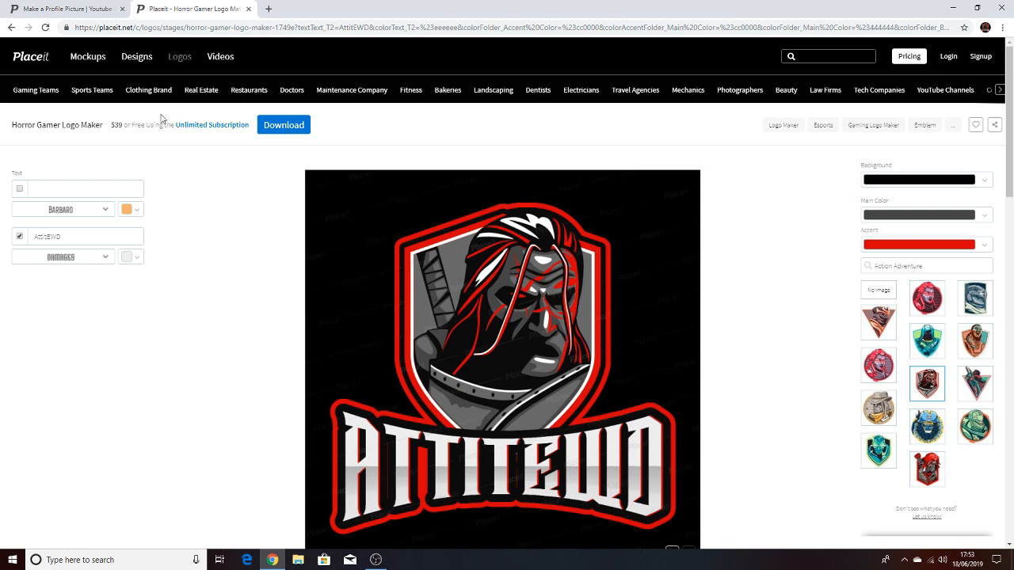
{"action": "mouse_move", "coordinate": [200, 133]}
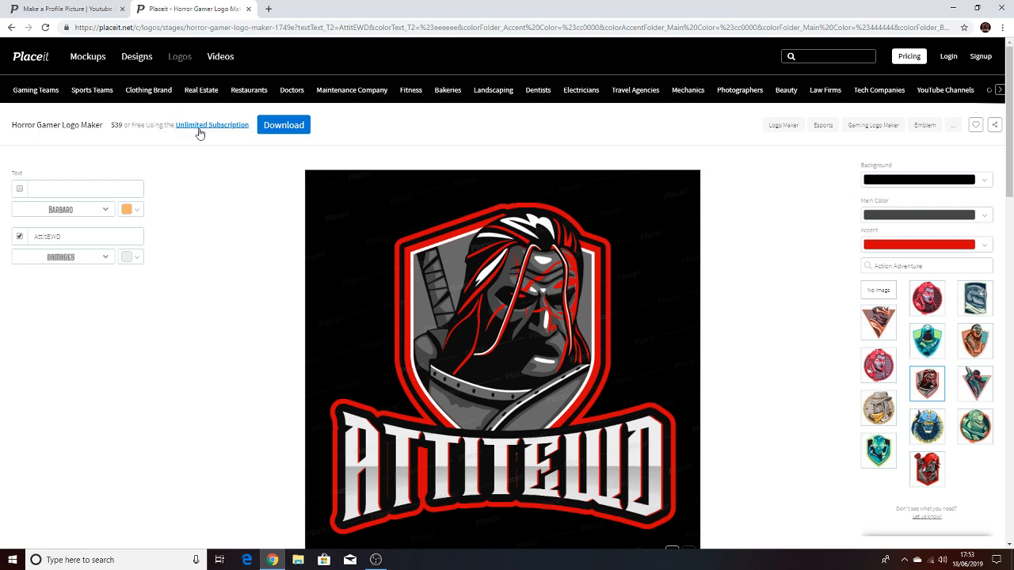
{"action": "mouse_move", "coordinate": [256, 135]}
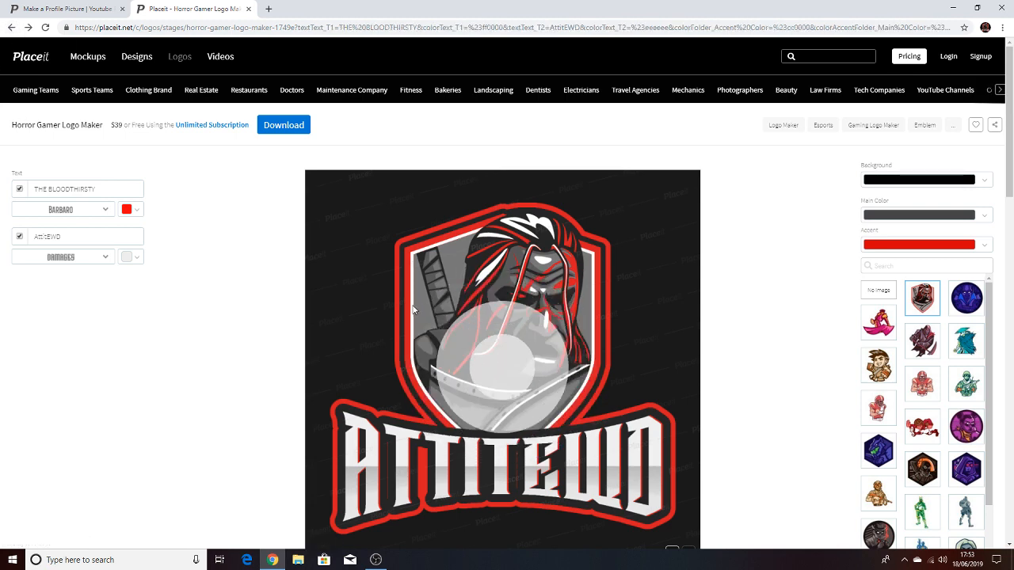
{"action": "mouse_move", "coordinate": [641, 345]}
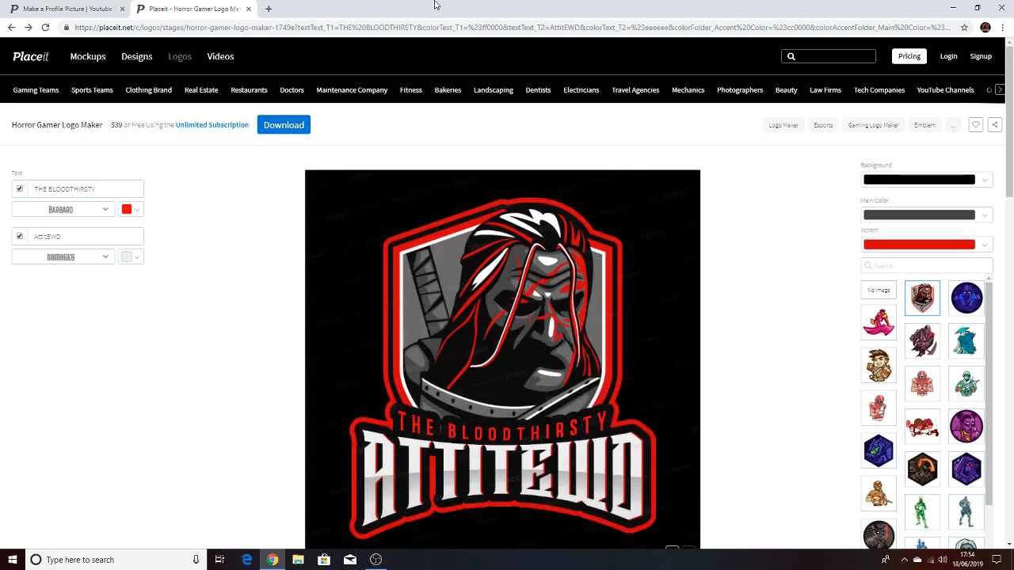
- Switch back to the 'Make a Profile Picture' Placeit tab
{"action": "left_click", "coordinate": [63, 9]}
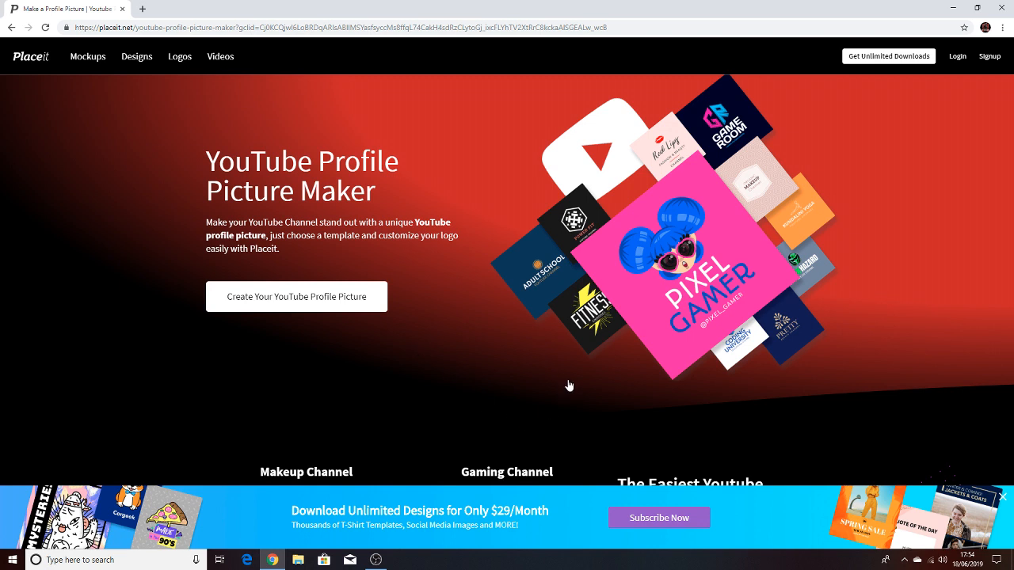
{"action": "mouse_move", "coordinate": [571, 380]}
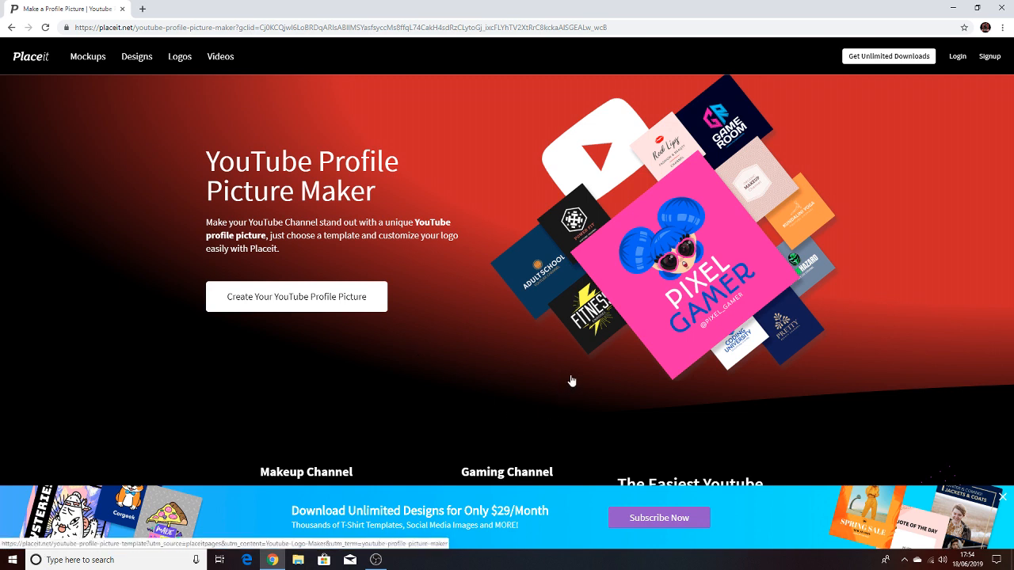